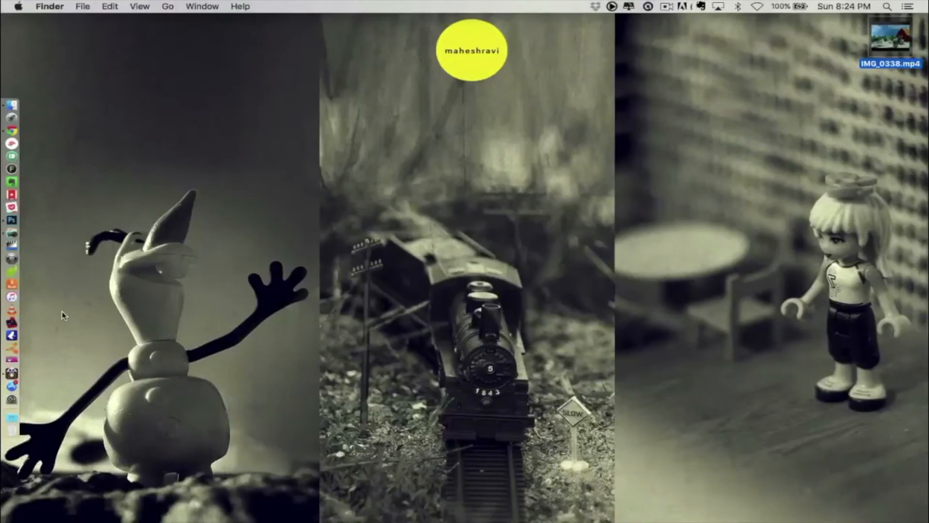
mouse_move(11, 237)
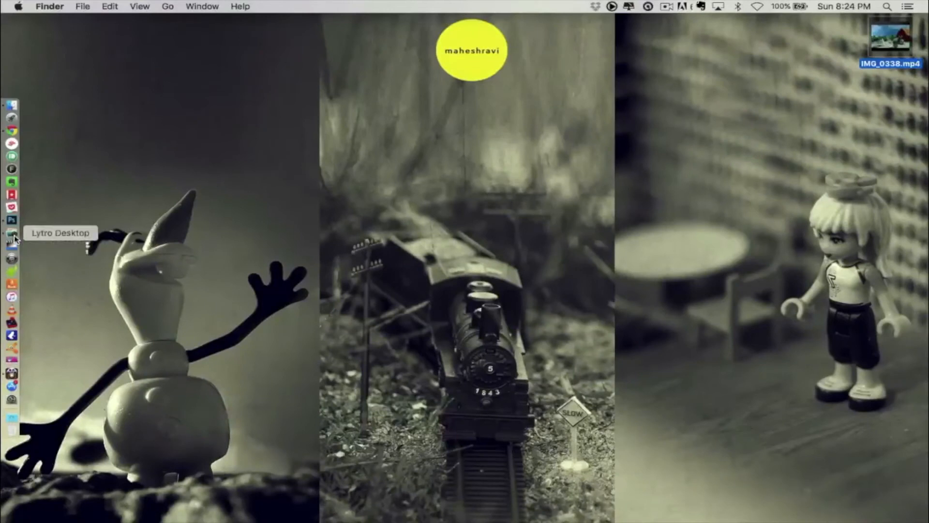
Launch Lytro Desktop, load Lytro Library.lytrolibrary and scroll All Pictures to the barn photo.
left_click(12, 236)
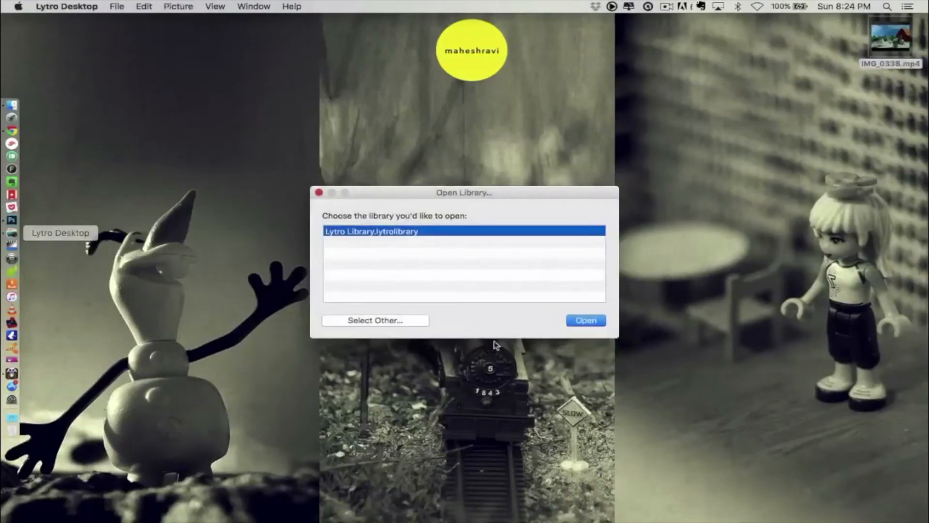
left_click(585, 320)
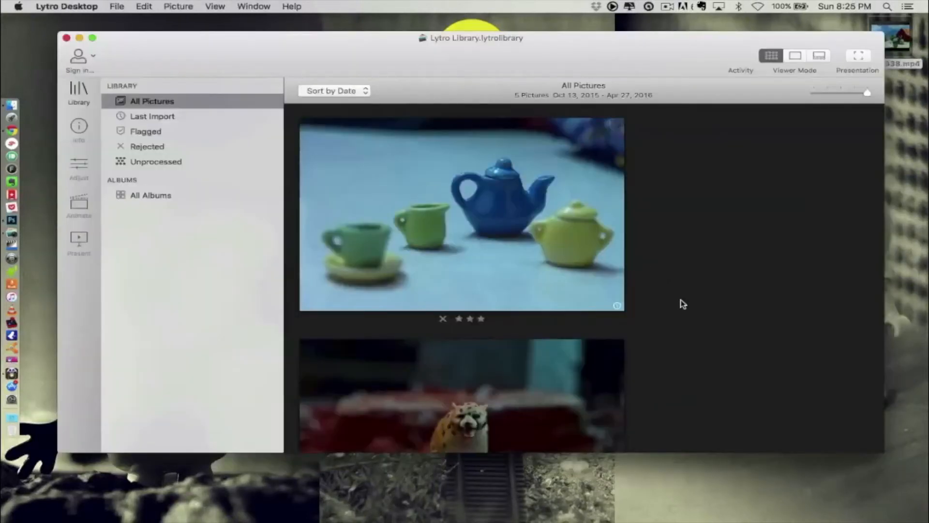
scroll("down", 3)
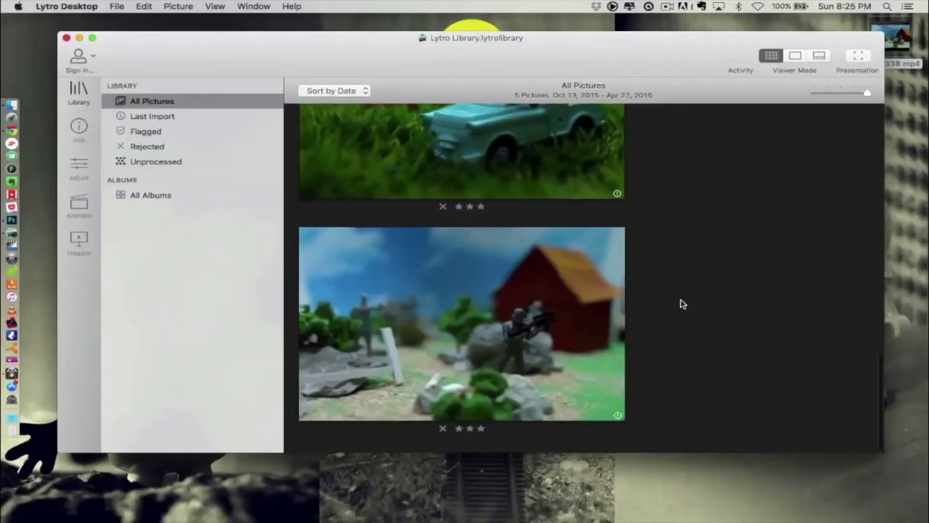
Show IMG_0338, the toy soldiers and red barn photo, in single-picture Viewer Mode.
left_click(460, 324)
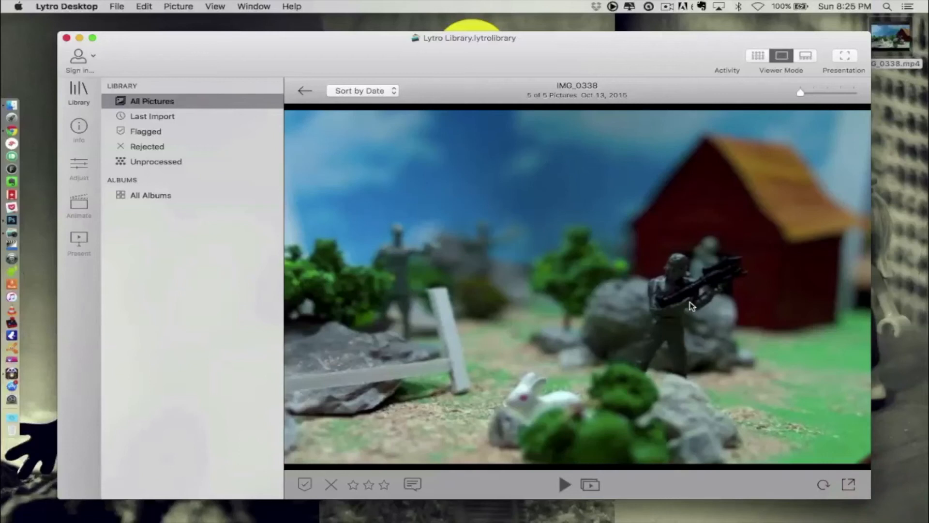
mouse_move(688, 265)
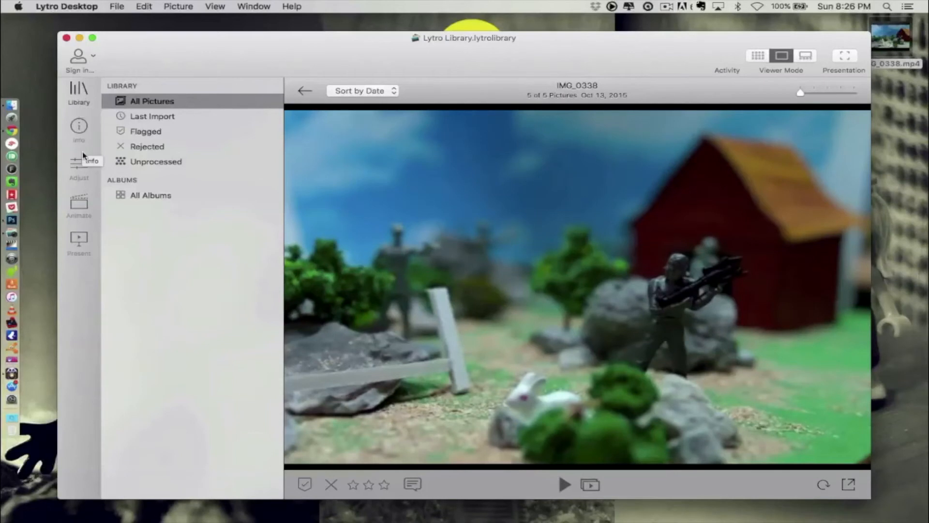
mouse_move(78, 162)
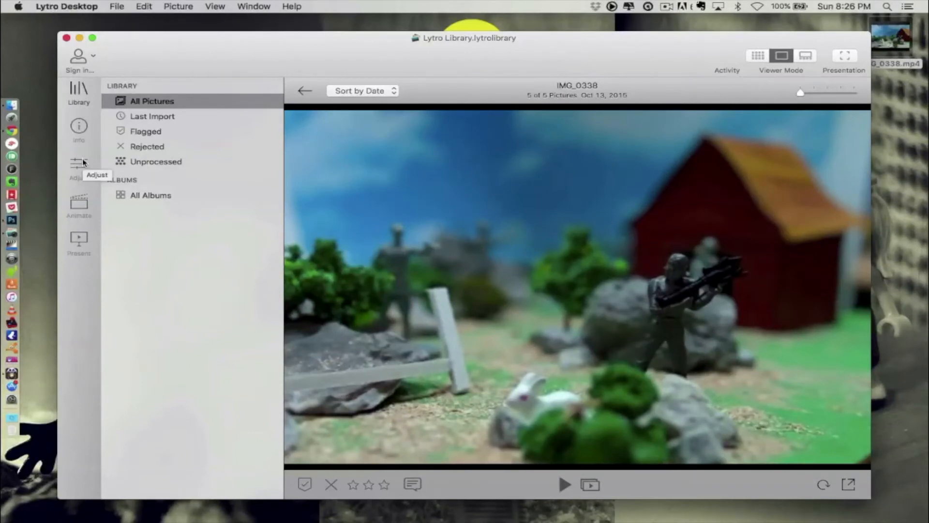
In the Adjust panel with the Depth Map Editor hidden, set the white balance to 3820 K.
left_click(78, 167)
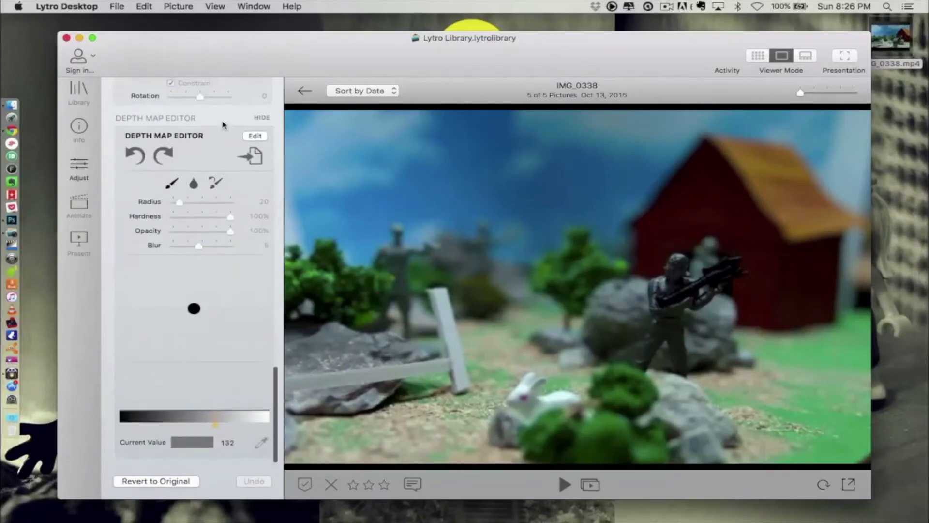
left_click(78, 166)
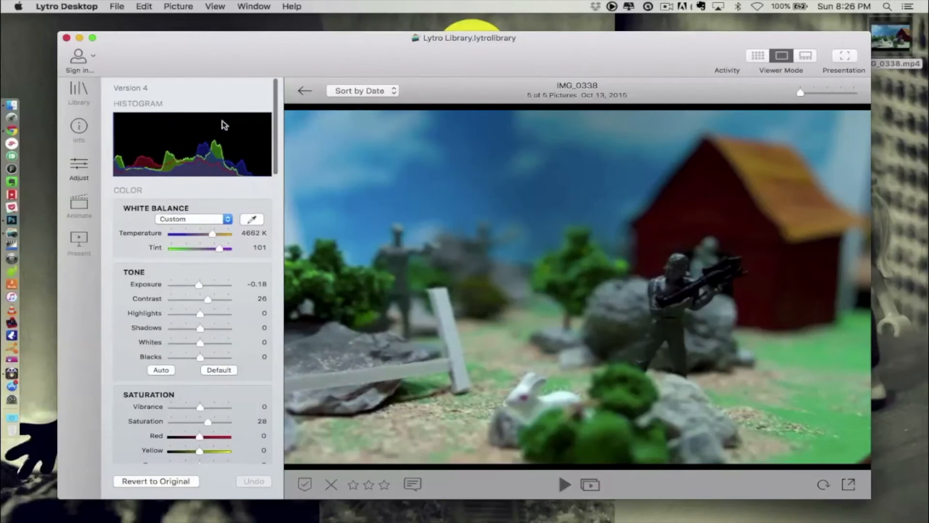
left_click_drag(213, 234, 215, 234)
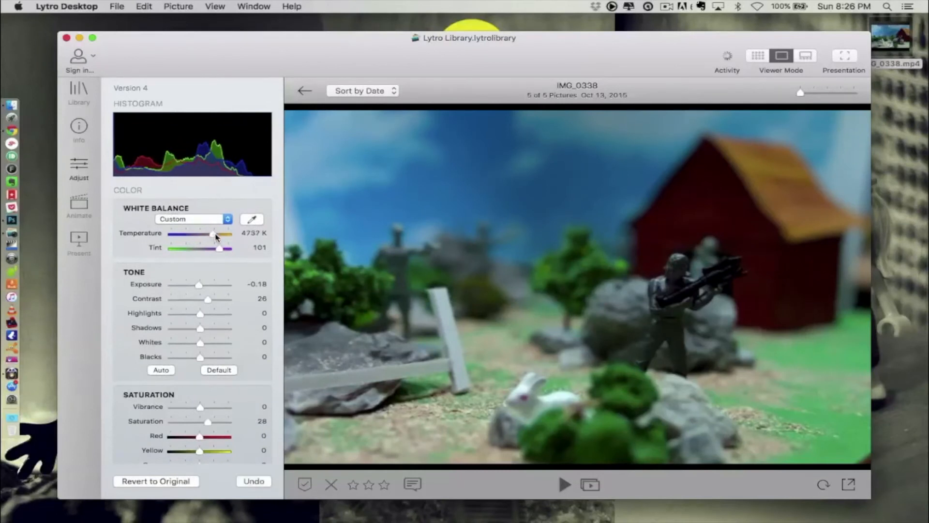
left_click_drag(215, 234, 212, 234)
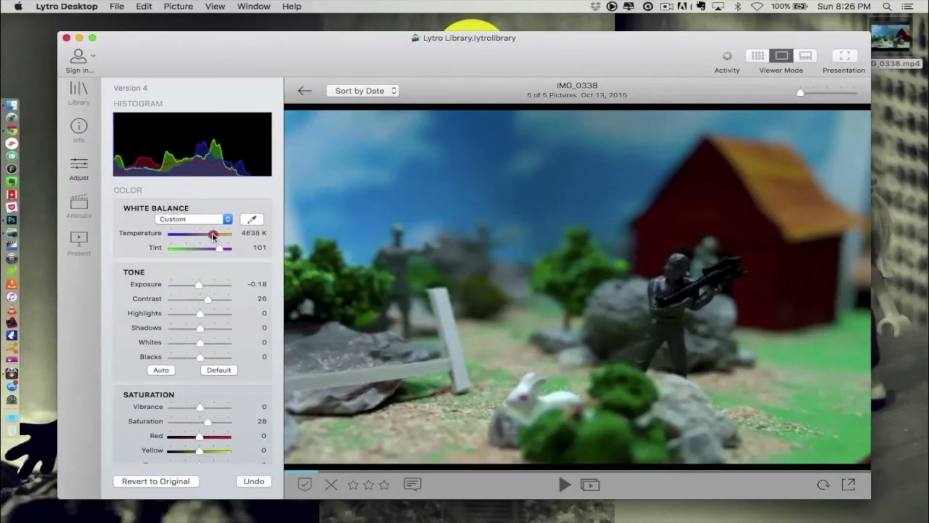
left_click_drag(213, 234, 198, 234)
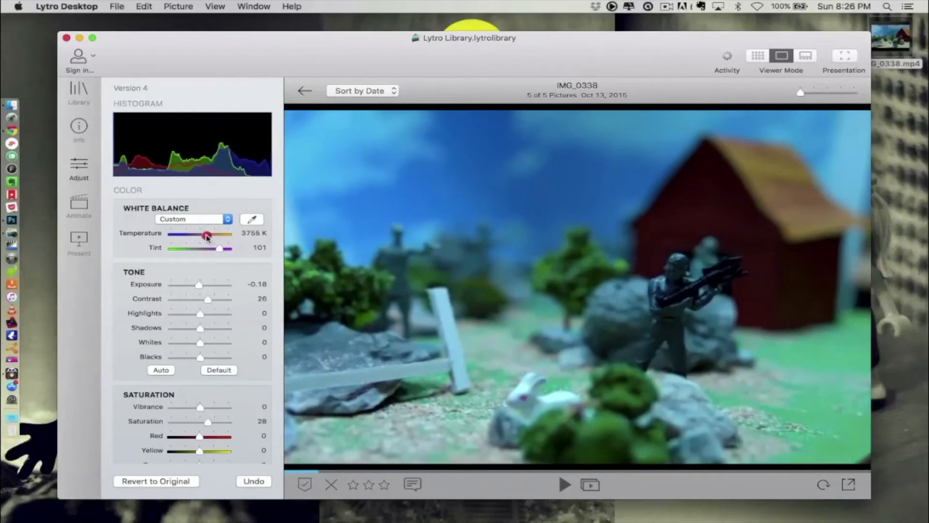
left_click_drag(206, 235, 213, 235)
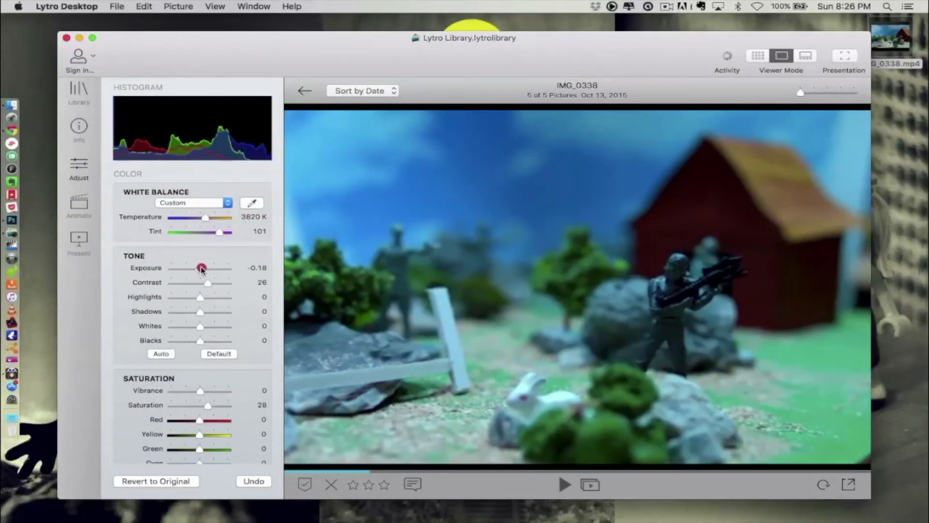
Raise exposure to 0.2 and set blacks to -7.
left_click_drag(199, 268, 204, 268)
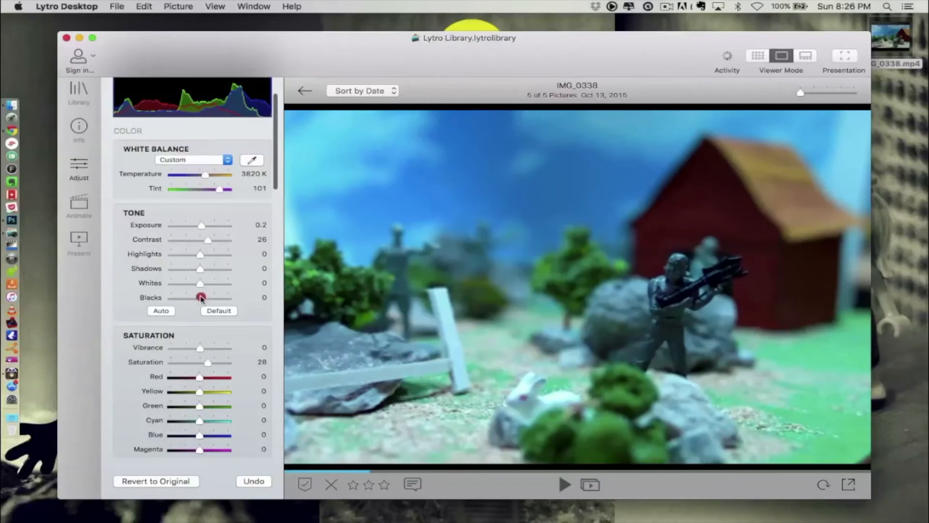
left_click_drag(200, 297, 191, 297)
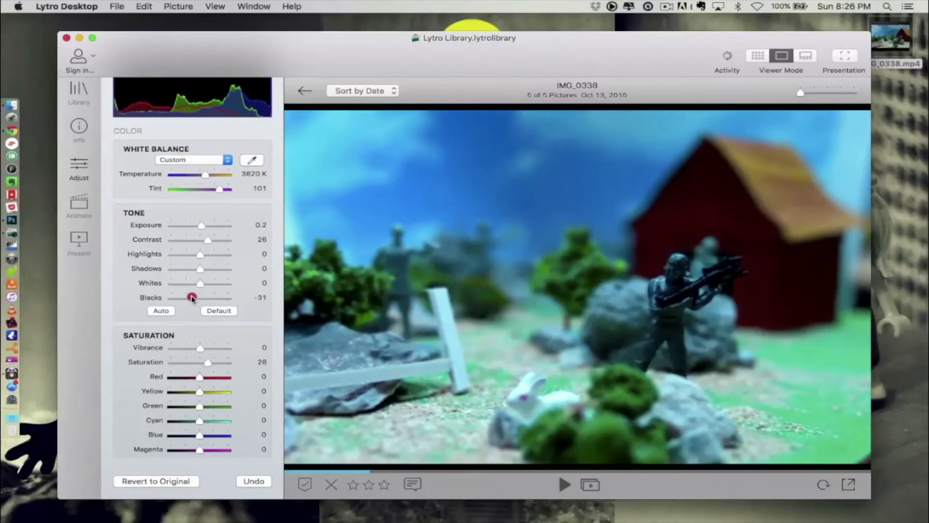
left_click_drag(192, 297, 199, 297)
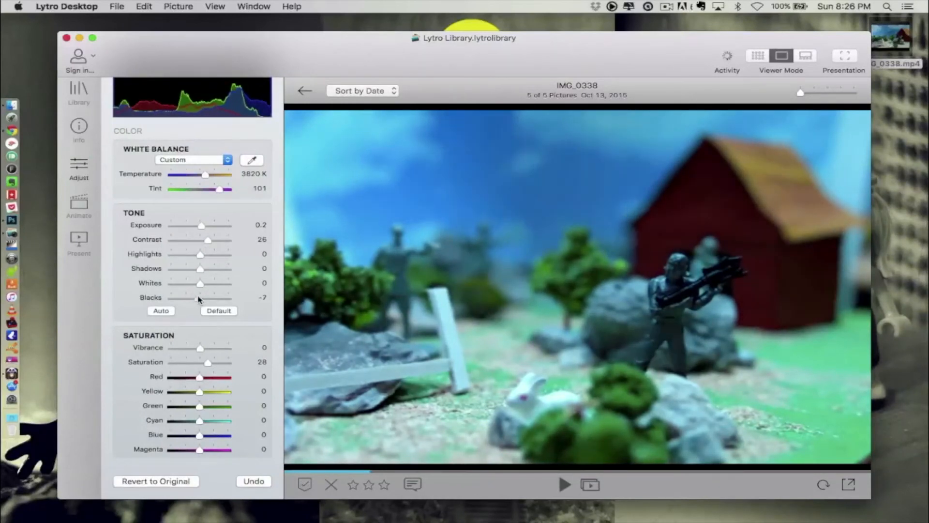
scroll("down", 3)
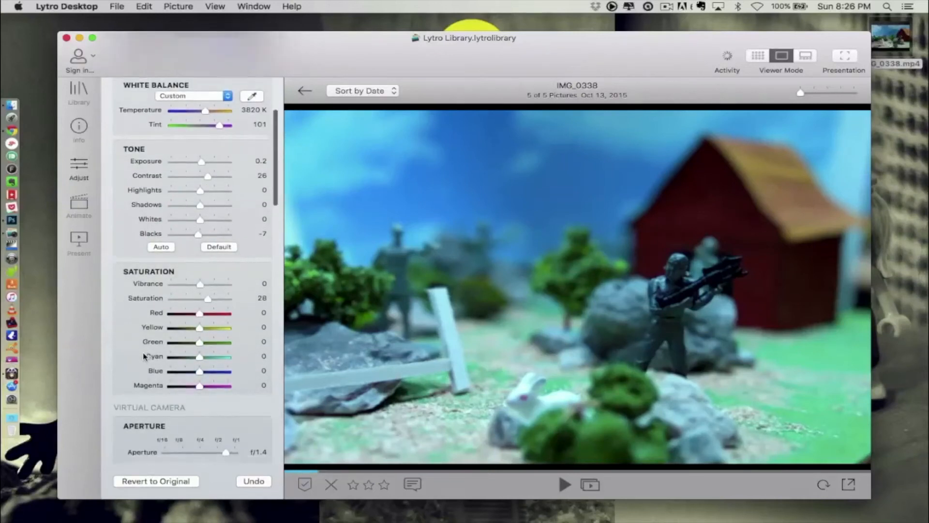
Widen the aperture to f/1.0 and try refocusing on the tree and the red barn.
scroll("down", 3)
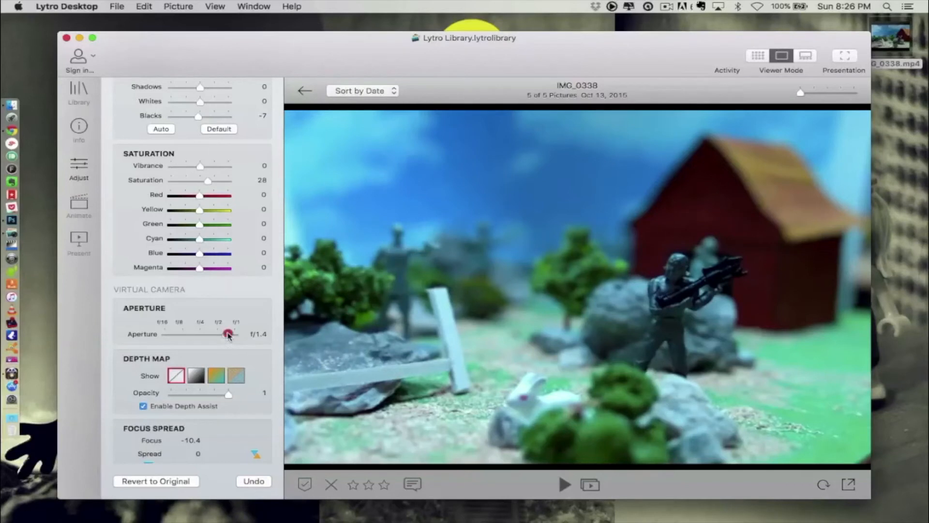
left_click_drag(228, 334, 243, 334)
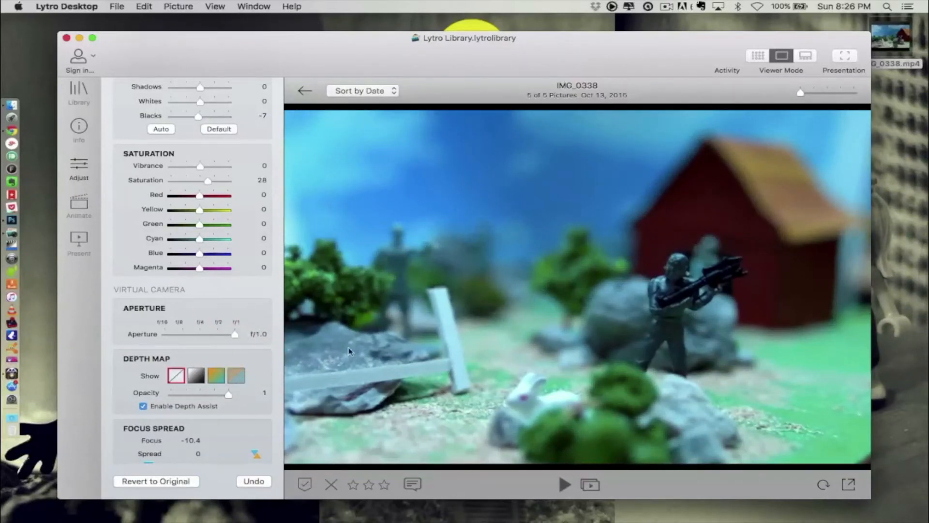
left_click(681, 276)
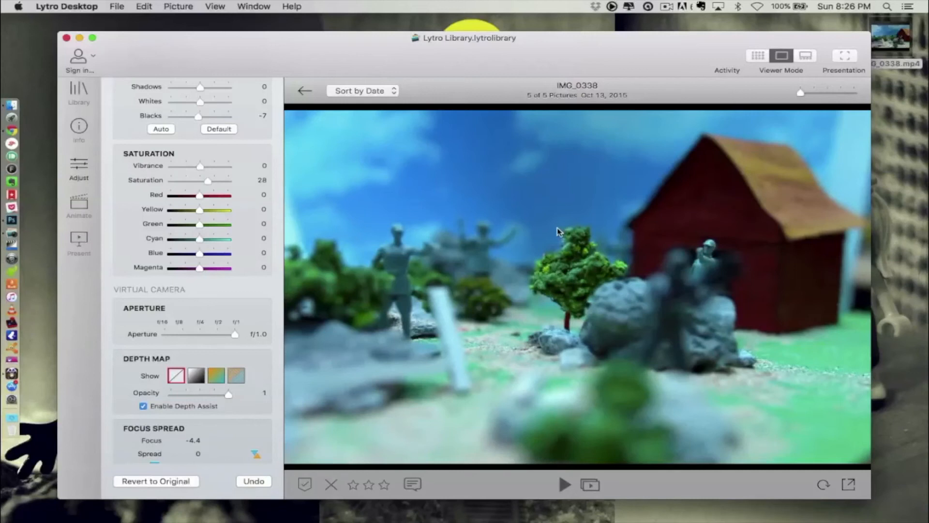
left_click(480, 237)
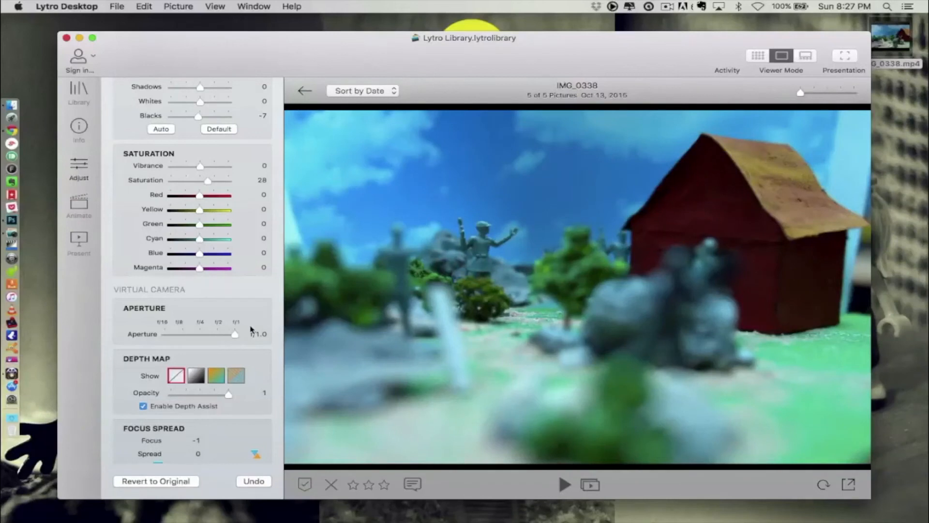
Narrow the aperture step by step through f/3.9 and f/8.0 until everything is in focus.
left_click_drag(234, 334, 223, 334)
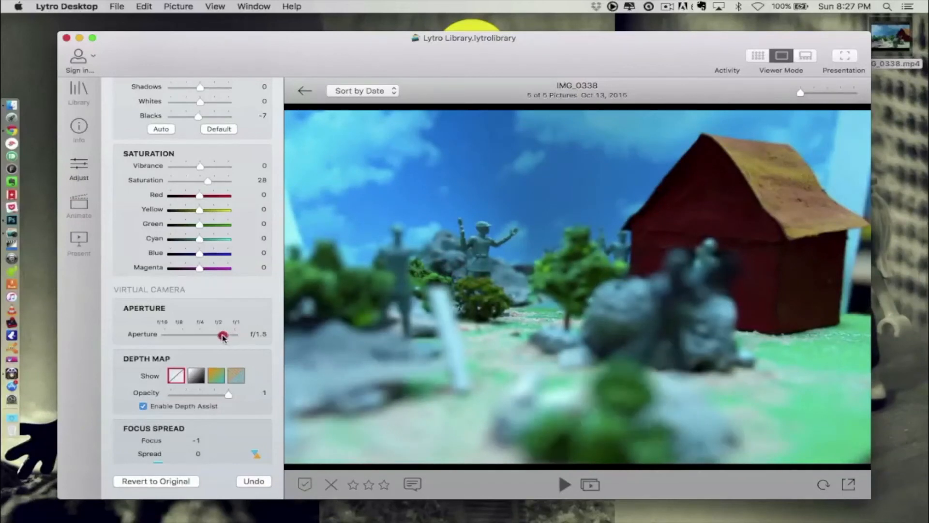
left_click_drag(224, 334, 220, 334)
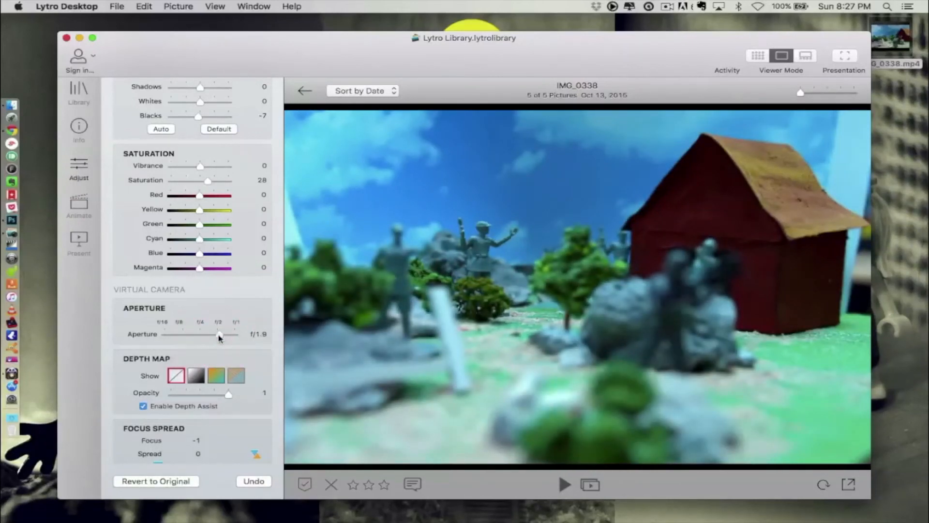
left_click_drag(220, 334, 202, 334)
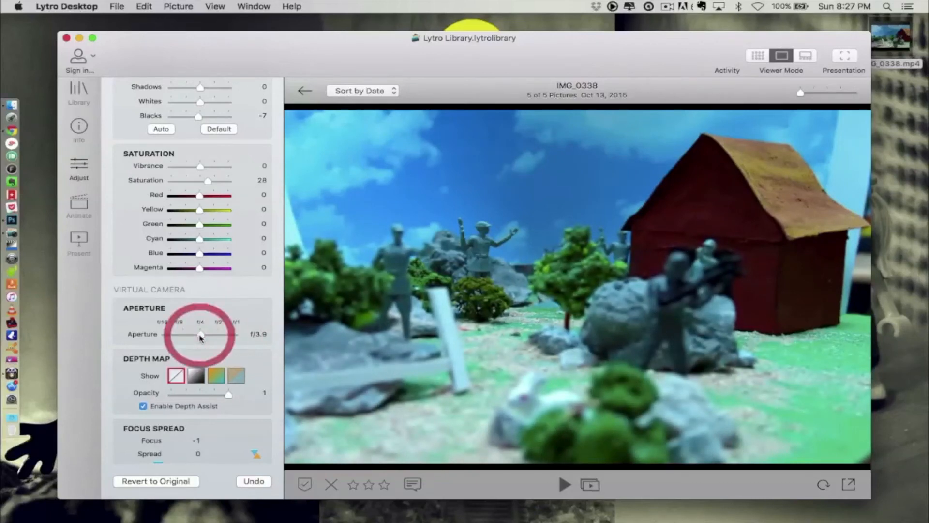
left_click_drag(202, 335, 186, 336)
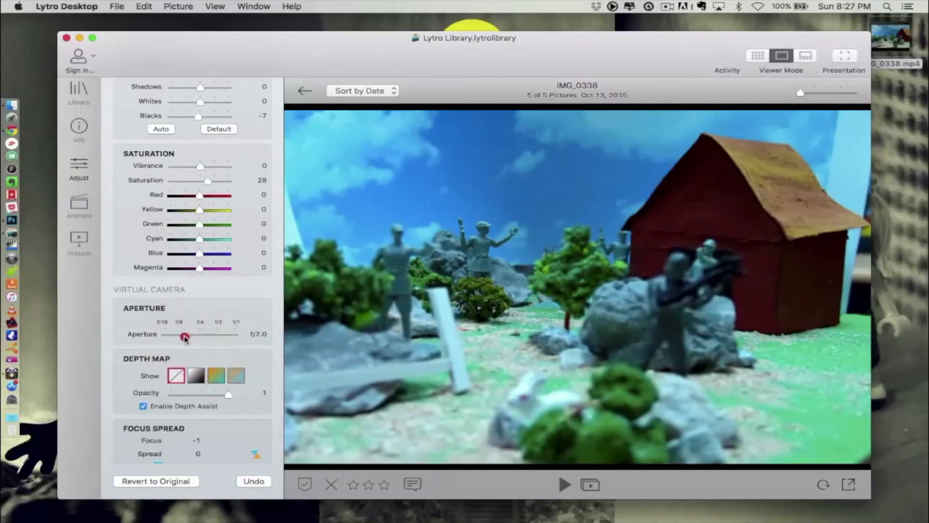
left_click_drag(186, 336, 181, 336)
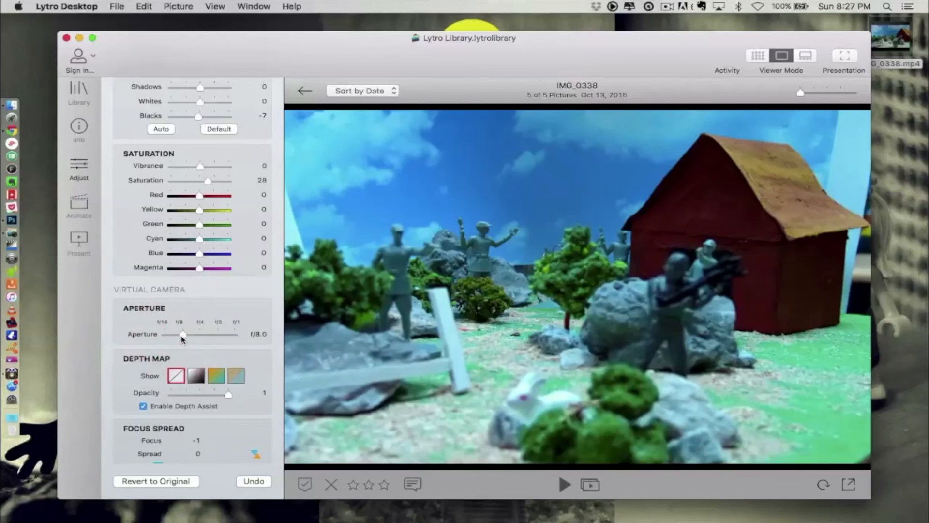
left_click_drag(181, 335, 165, 335)
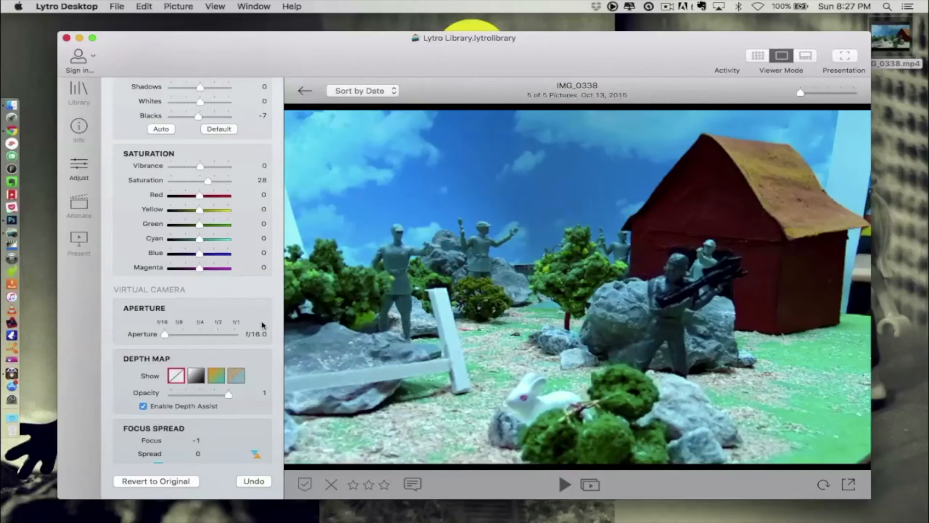
Widen the aperture back to f/2.0 for a shallow depth of field blurring the foreground.
scroll("down", 3)
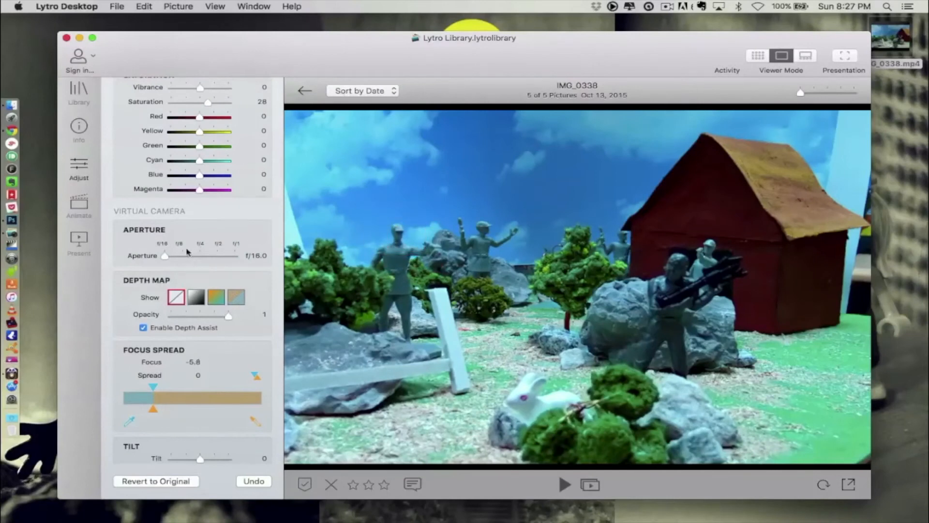
left_click_drag(165, 255, 217, 255)
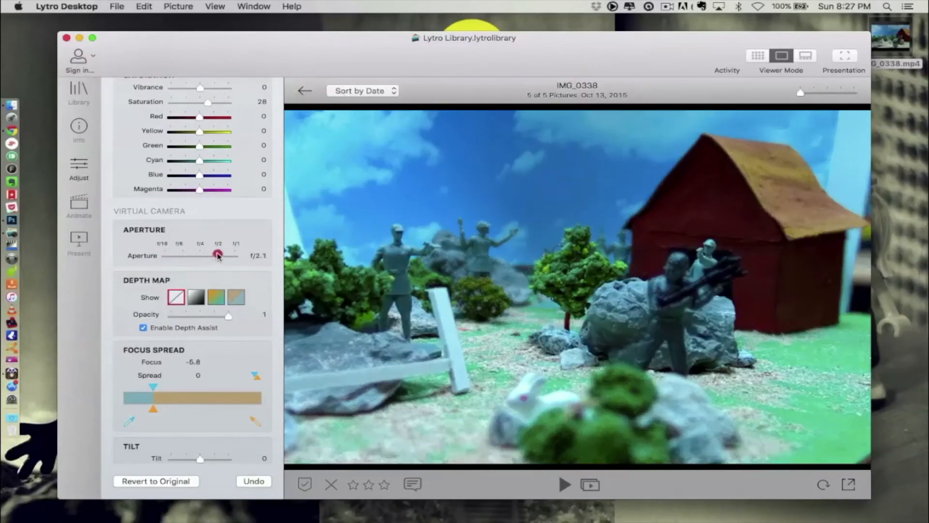
left_click_drag(216, 254, 212, 255)
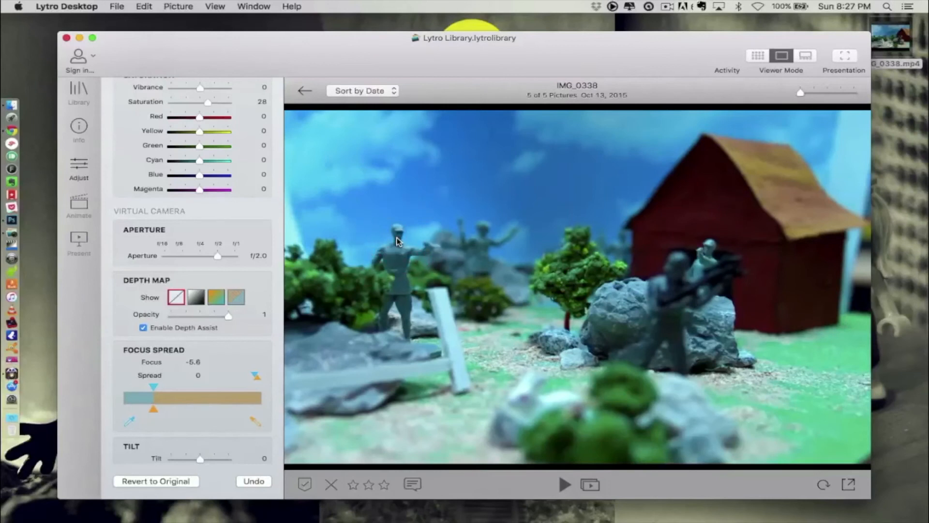
mouse_move(333, 278)
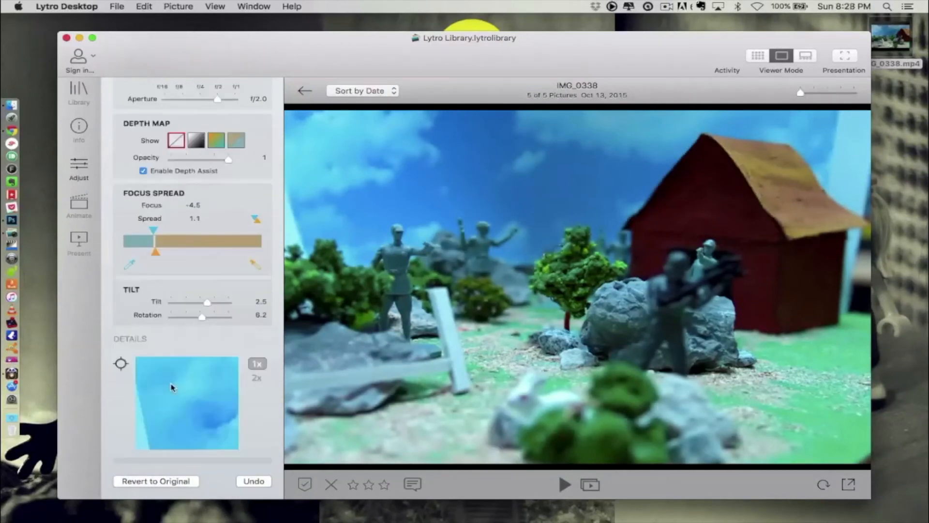
Refocus on the foreground rock by the fence so the soldier near the barn blurs.
left_click(165, 384)
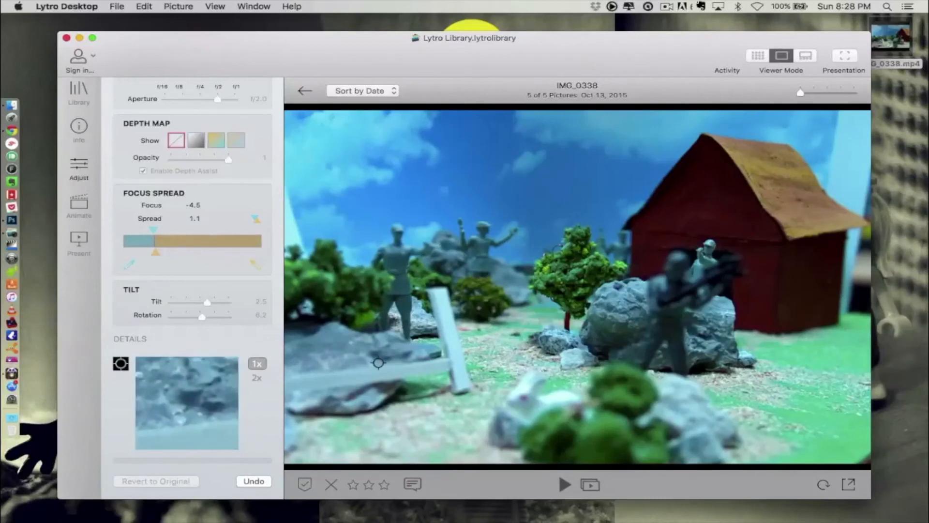
left_click(379, 367)
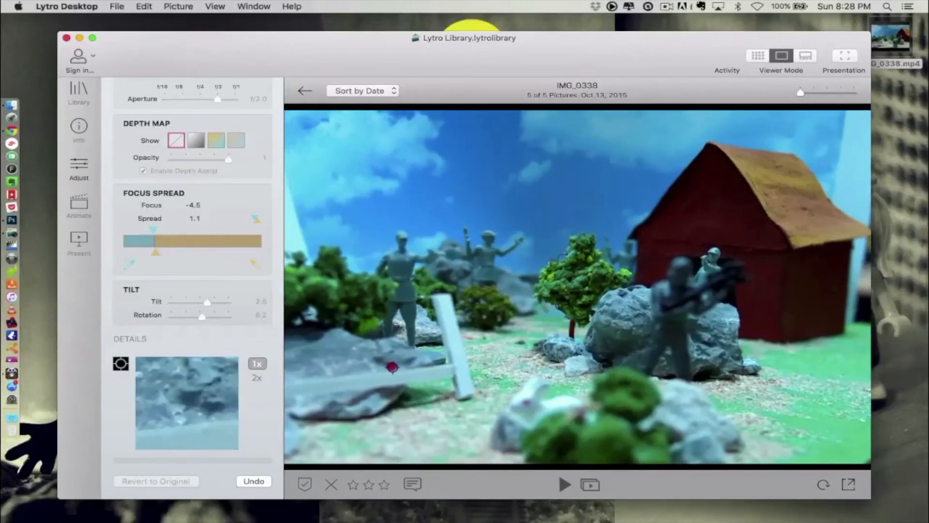
left_click(143, 170)
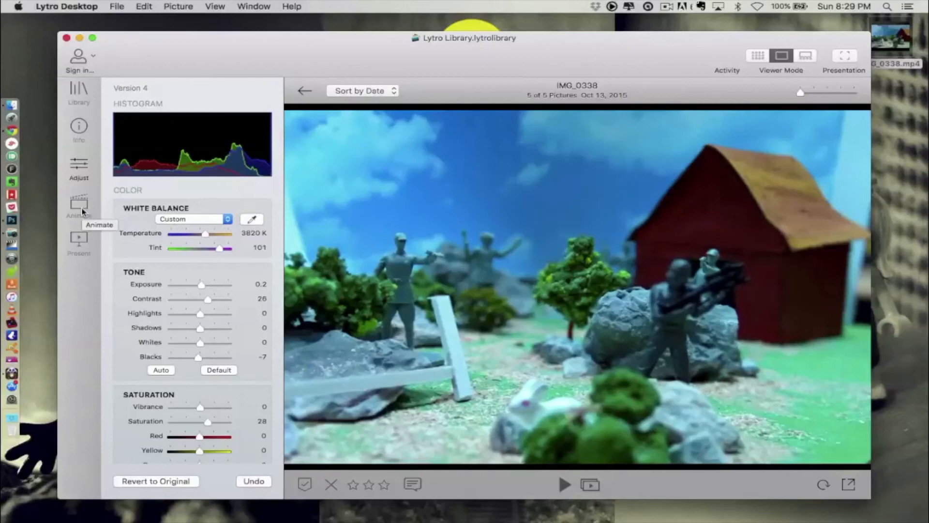
Enter Animate mode and play then stop the two-keyframe Smooth focus transition preview.
left_click(78, 207)
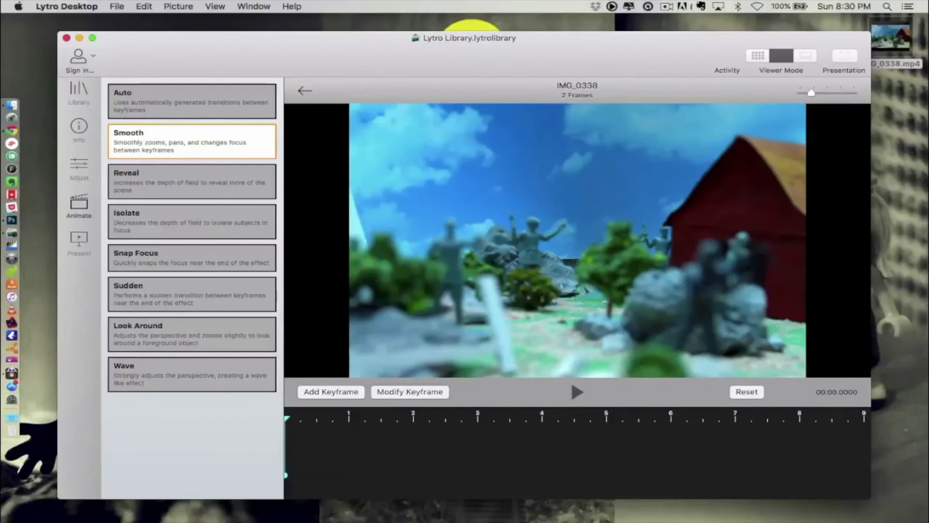
left_click(576, 392)
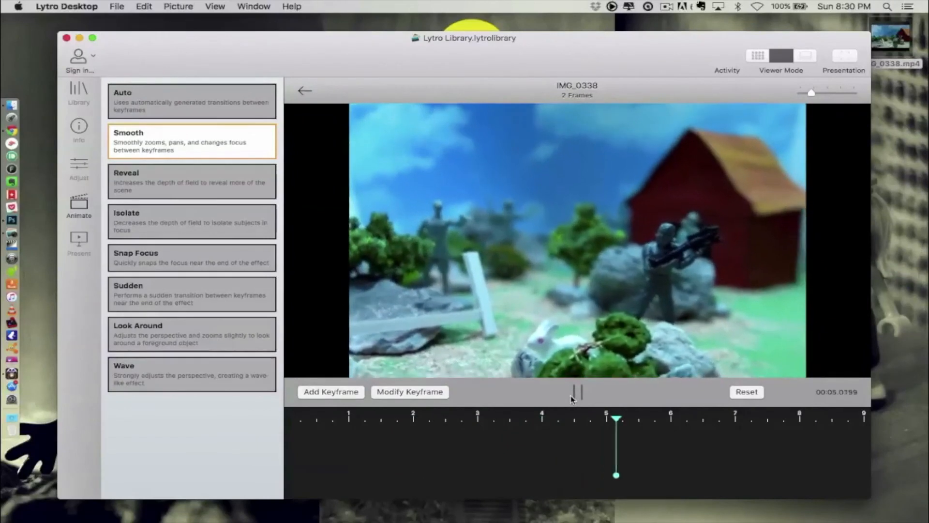
left_click(576, 392)
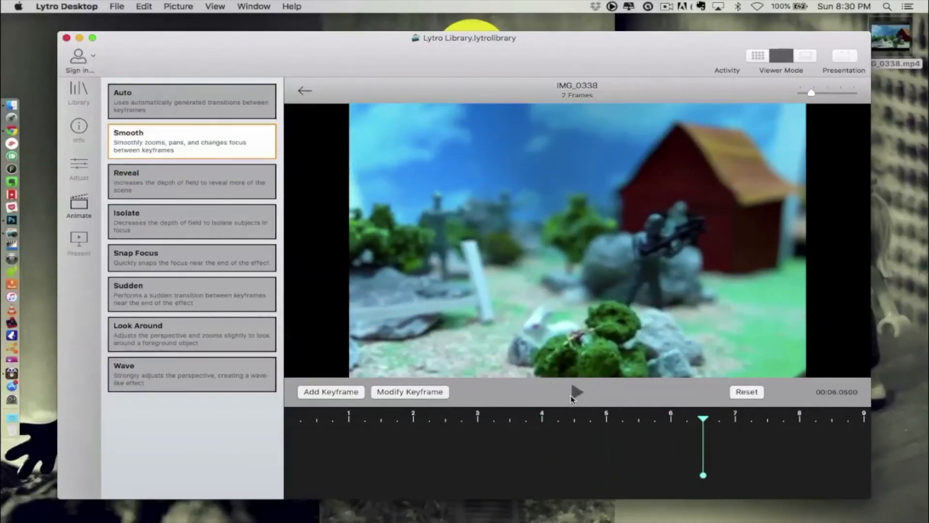
mouse_move(643, 415)
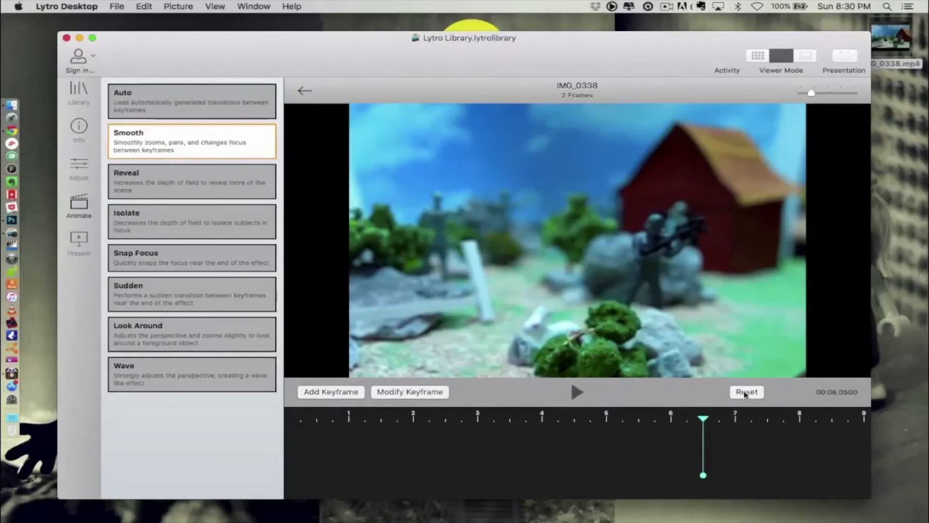
Rewind, preview the Isolate effect to the final keyframe, then switch the transition to Wave.
left_click(747, 391)
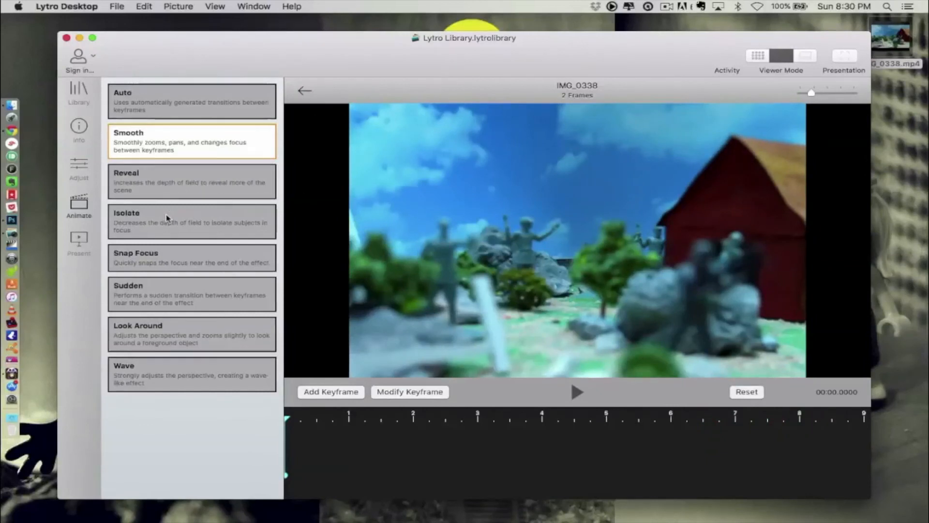
left_click(190, 220)
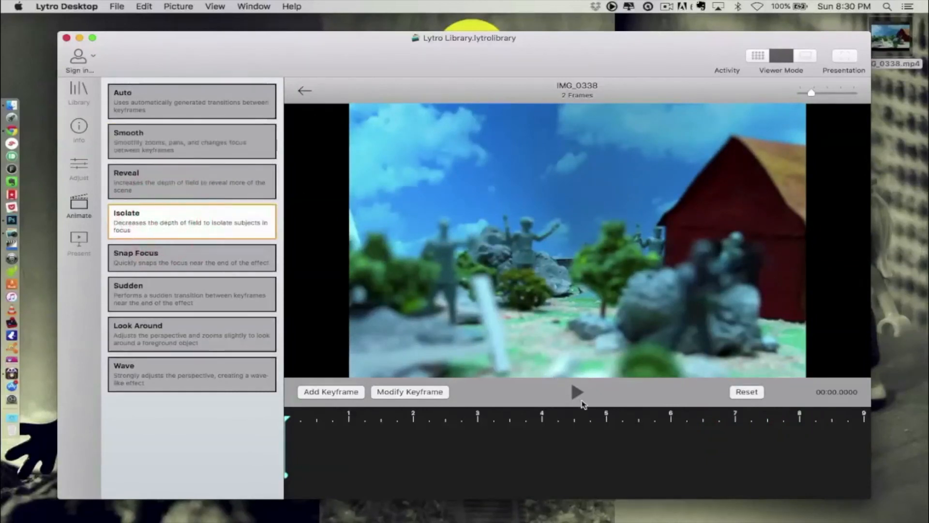
left_click(577, 392)
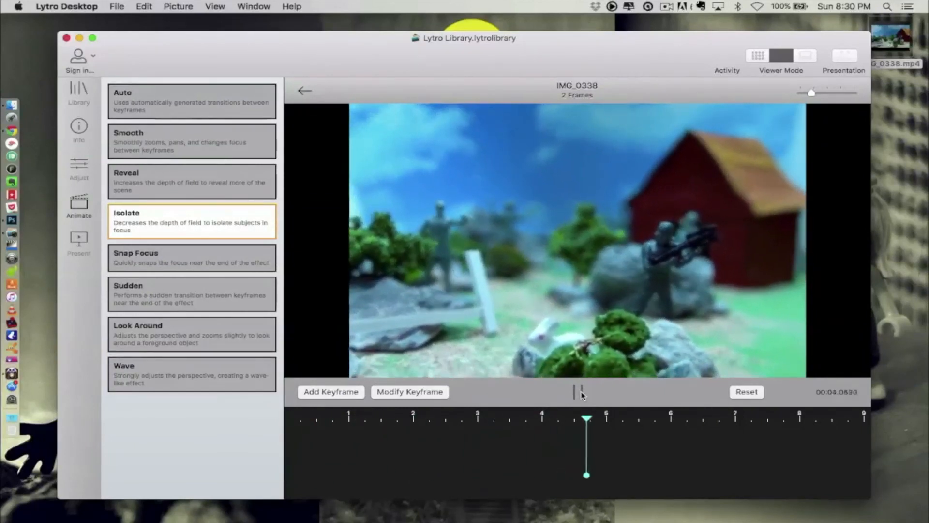
left_click_drag(586, 419, 702, 419)
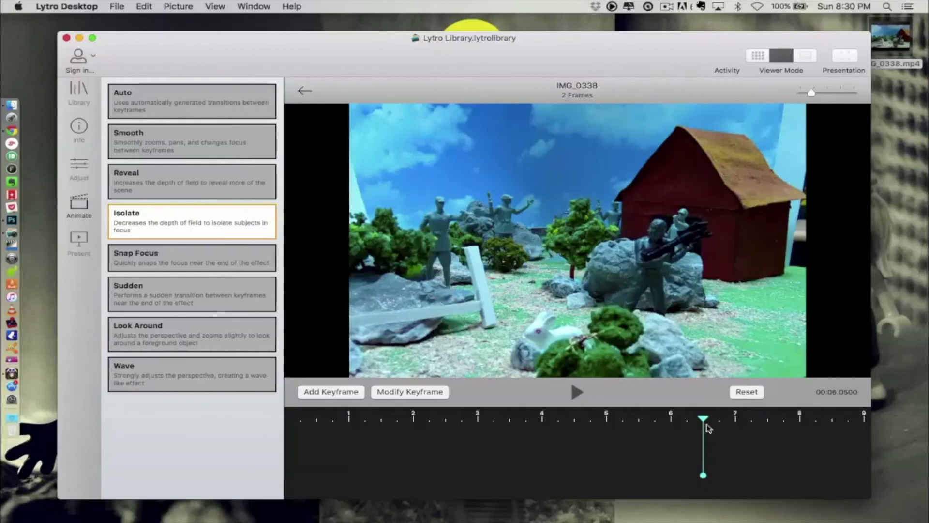
left_click(191, 374)
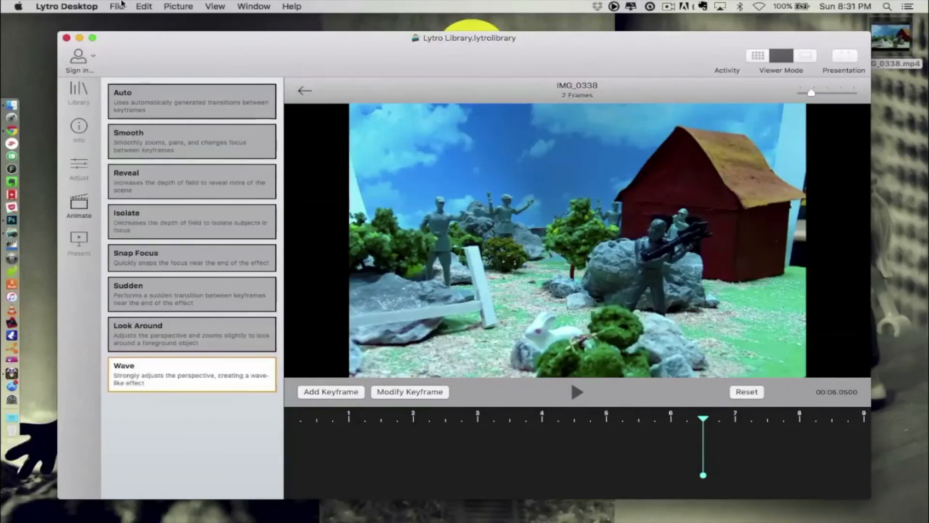
Export the animation as a movie via File > Export Animation As Movie.
left_click(117, 7)
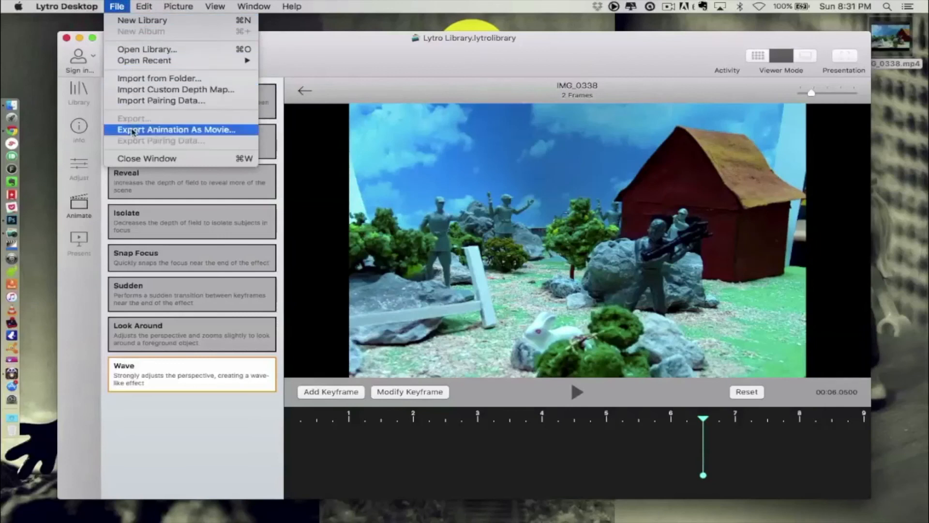
left_click(174, 129)
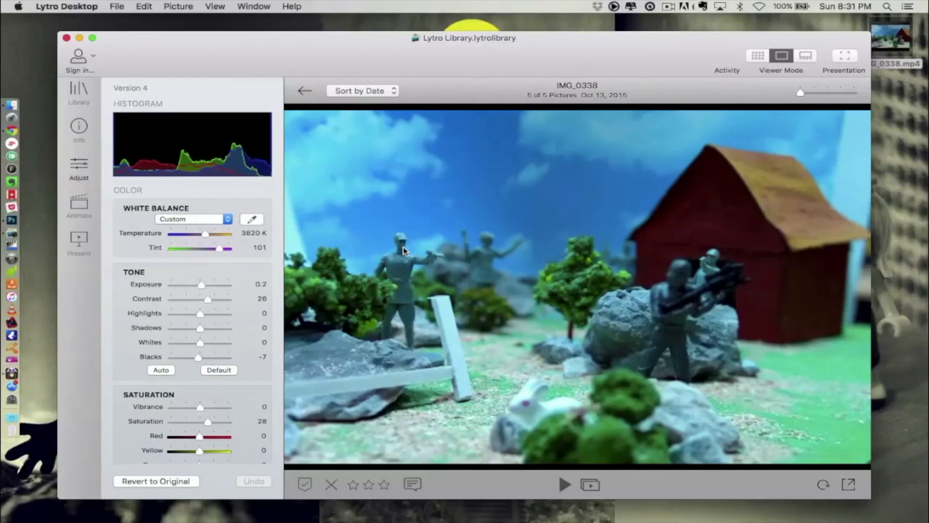
Start File > Export for IMG_0338.jpg to the Desktop and list the export formats.
left_click(117, 7)
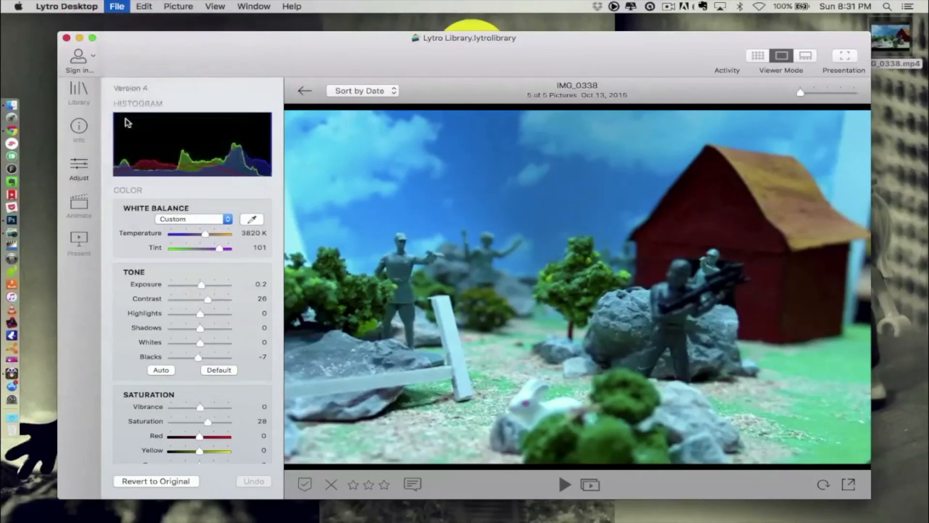
left_click(527, 144)
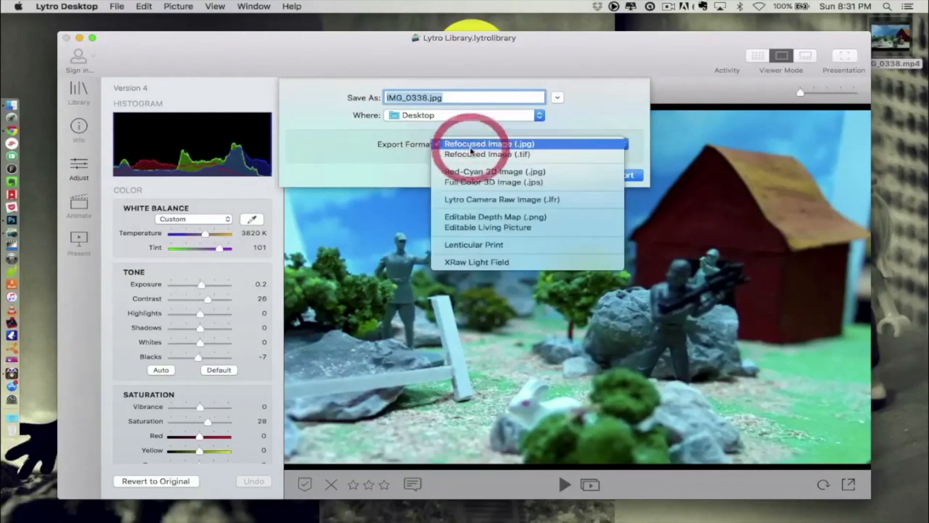
mouse_move(469, 186)
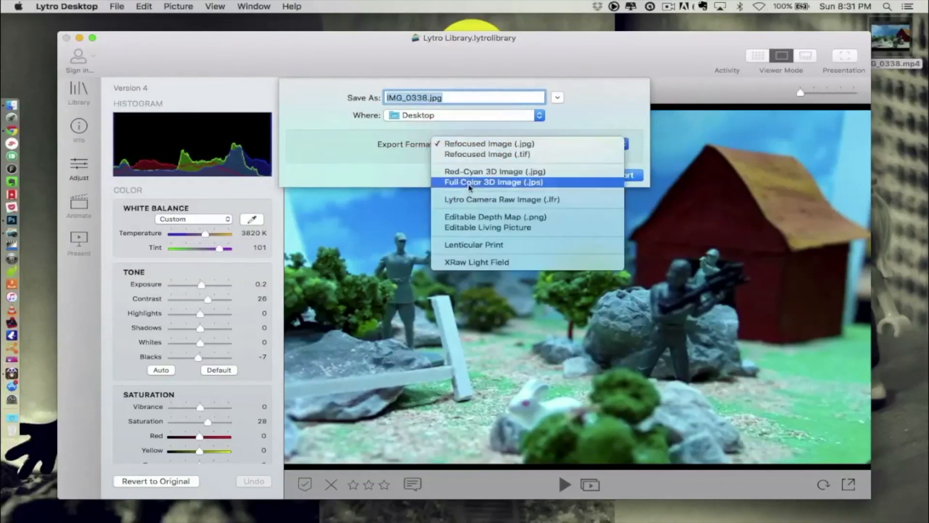